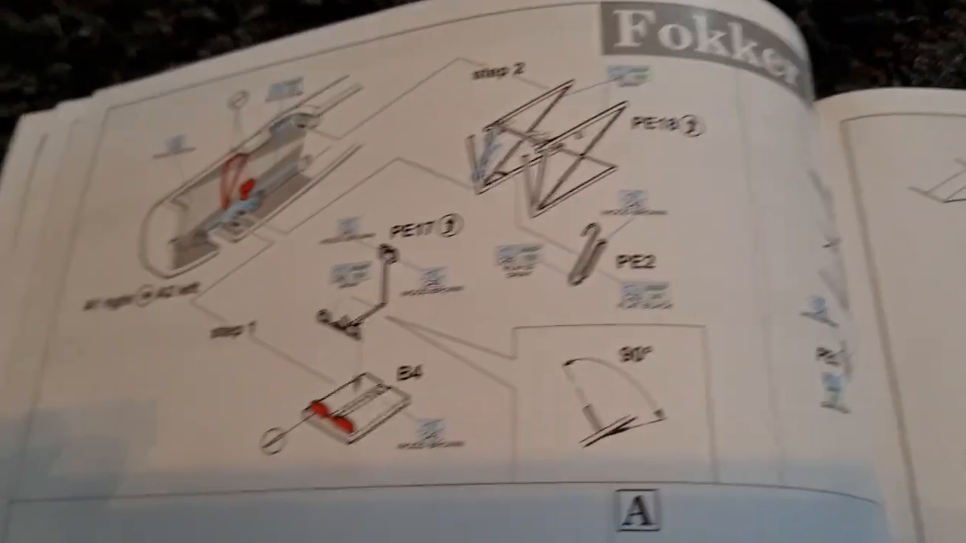
pyautogui.moveTo(484, 272)
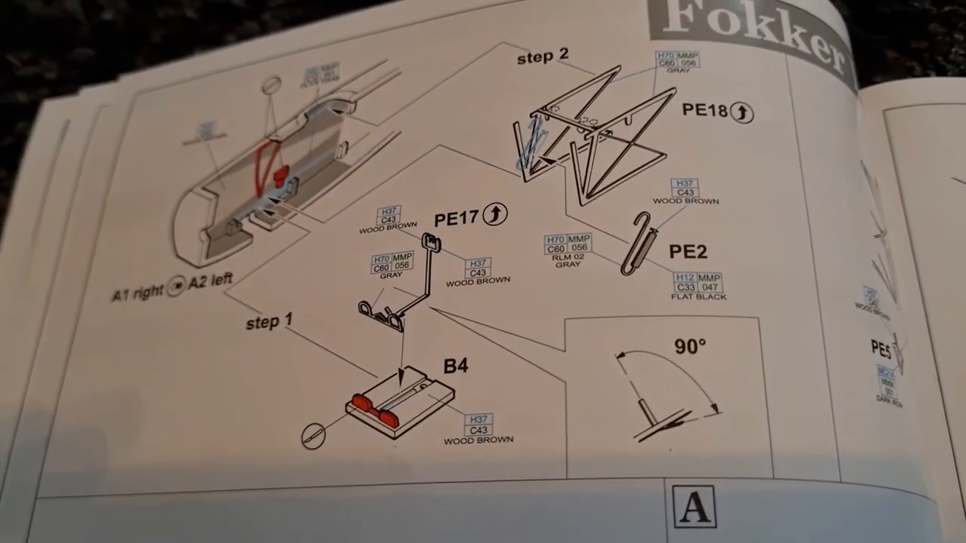